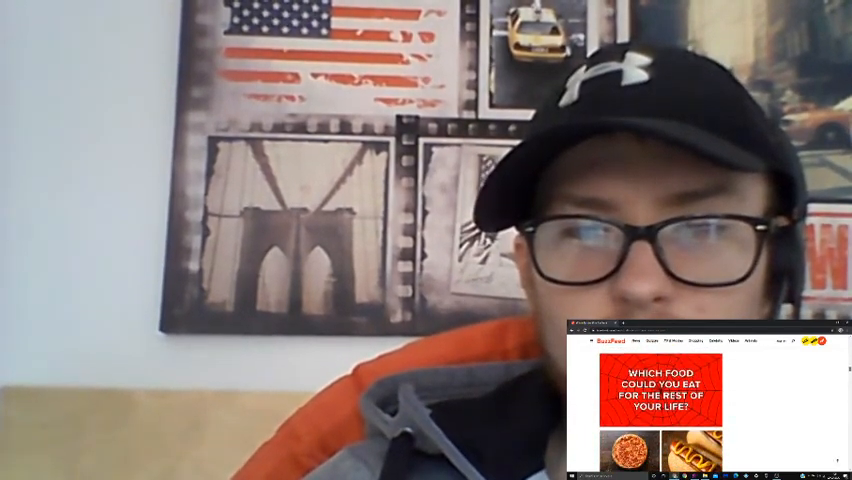
{"action": "scroll", "scroll_direction": "down", "scroll_amount": 3}
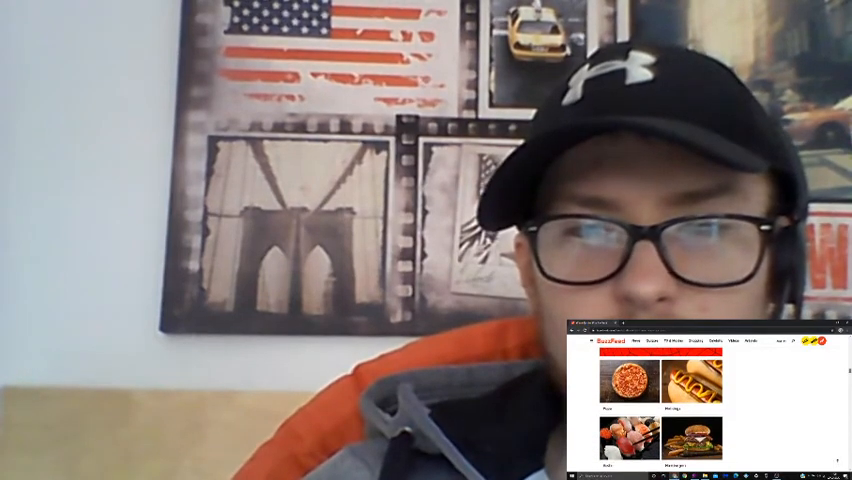